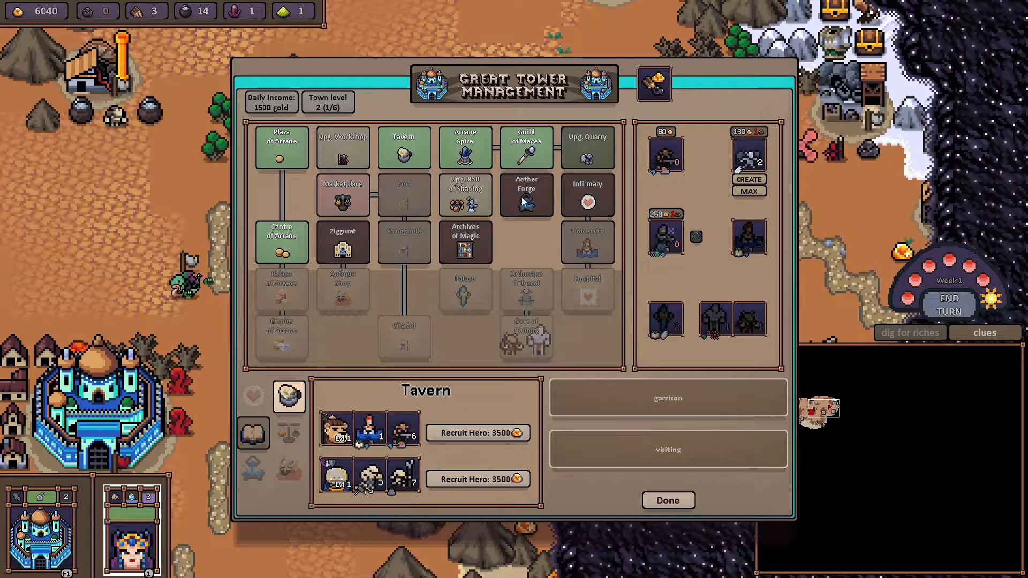
mouse_move(465, 195)
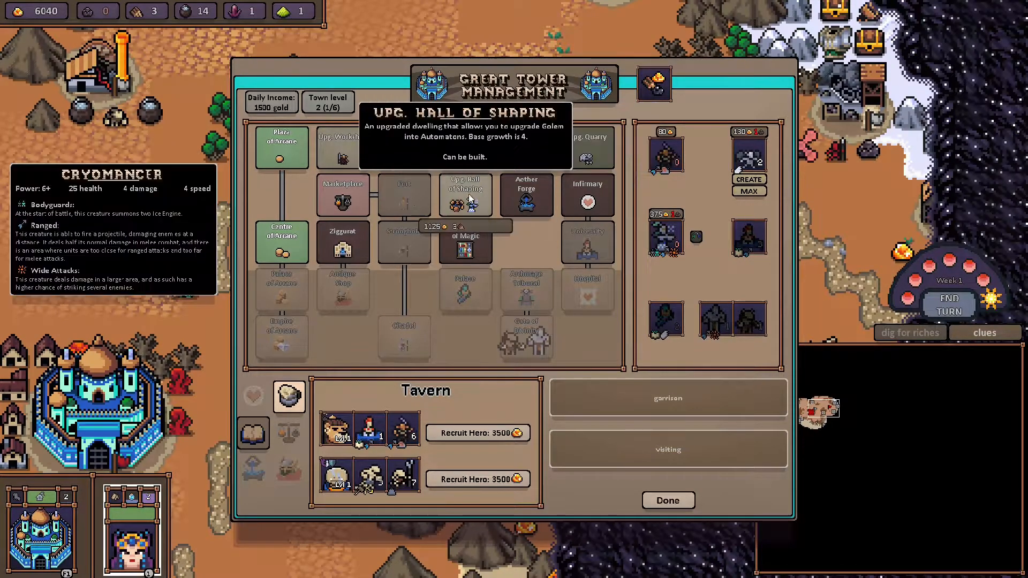
mouse_move(343, 195)
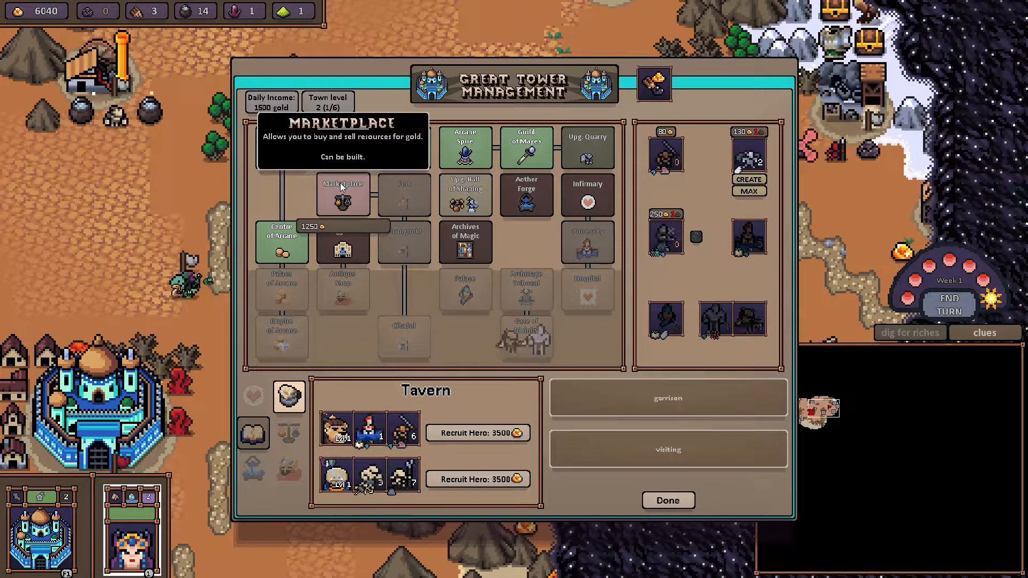
Finish with the Great Tower buildings and let the battle against the imps play out
click(667, 500)
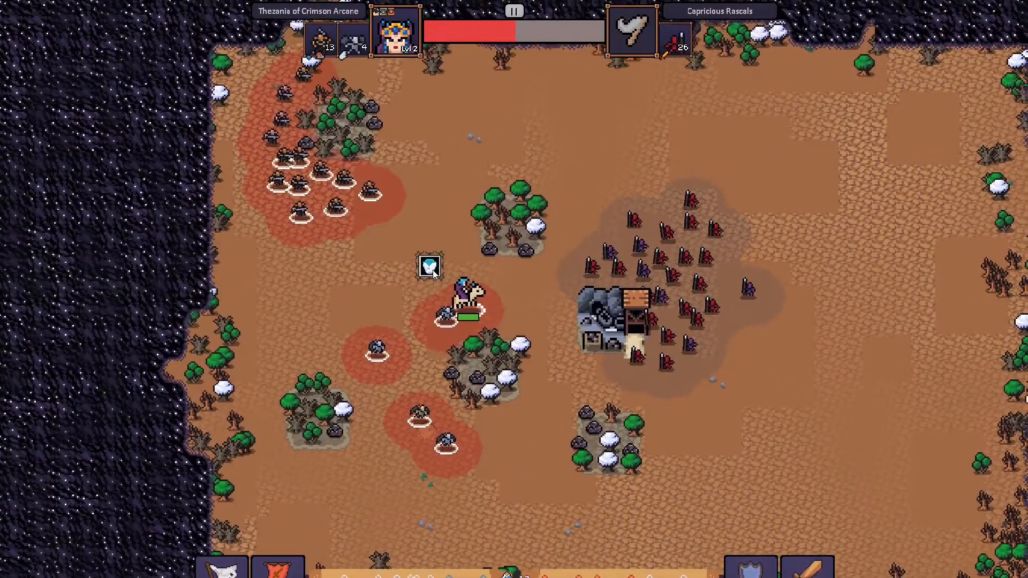
click(514, 11)
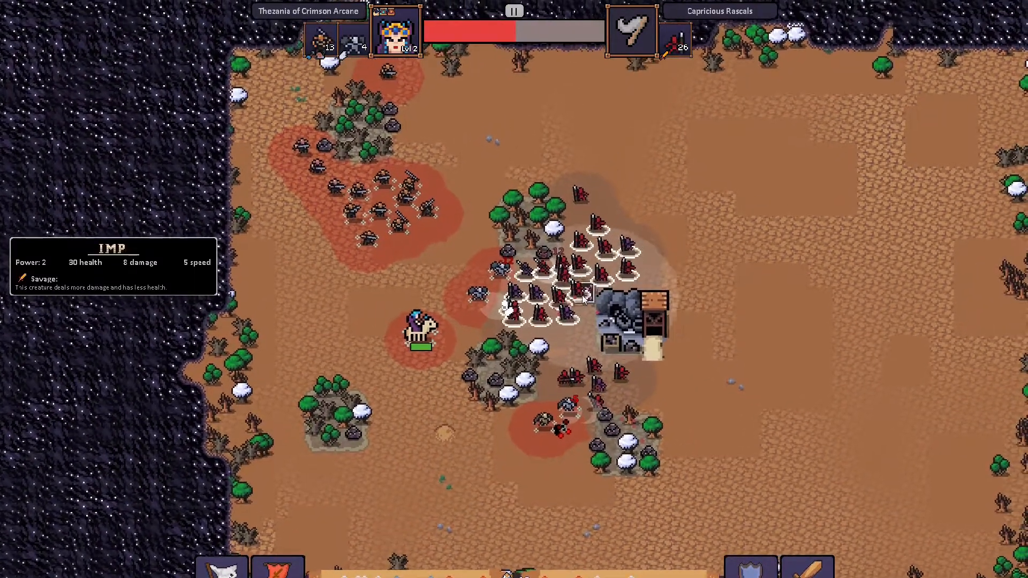
click(514, 11)
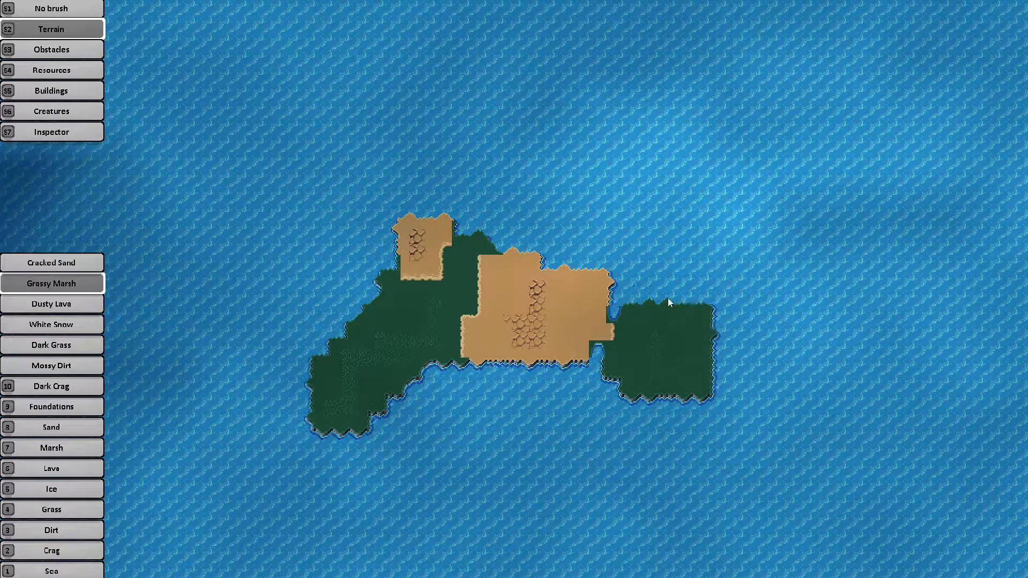
Pick terrain types from the list and paint sand, marsh, snow and crag onto the island
click(52, 324)
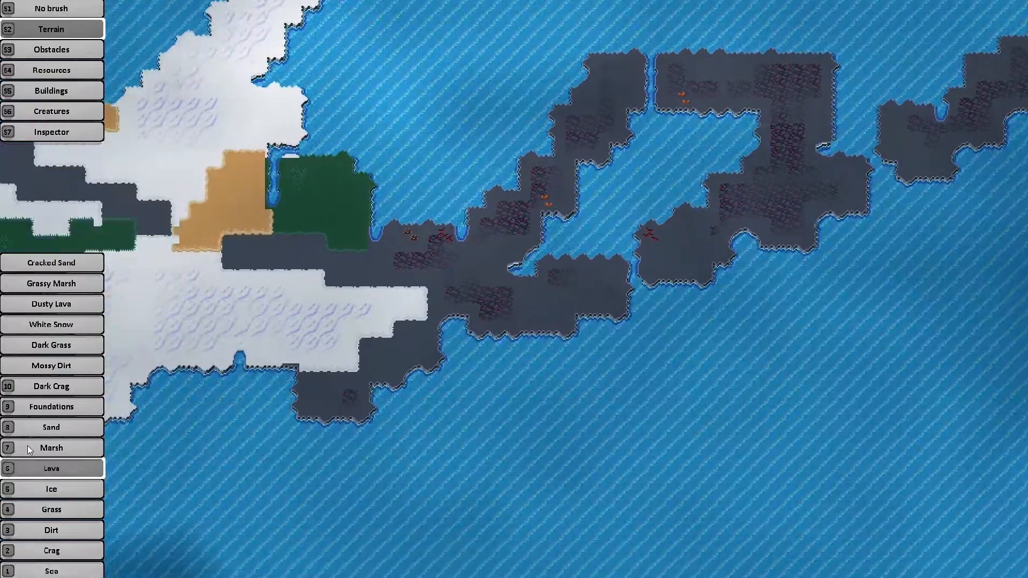
click(51, 110)
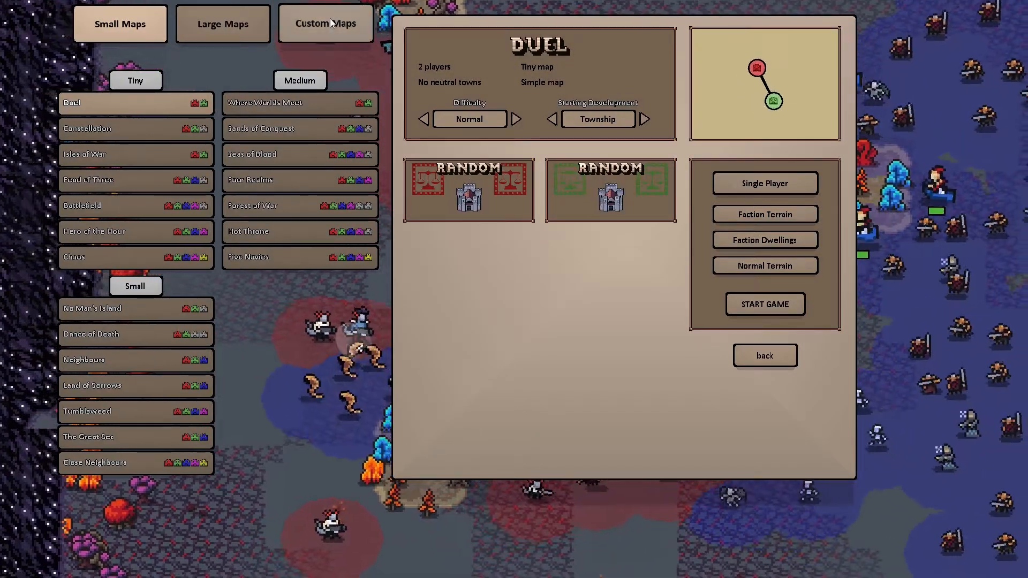
Switch to Custom Maps and create a new node map, Temp NIMGA
click(325, 24)
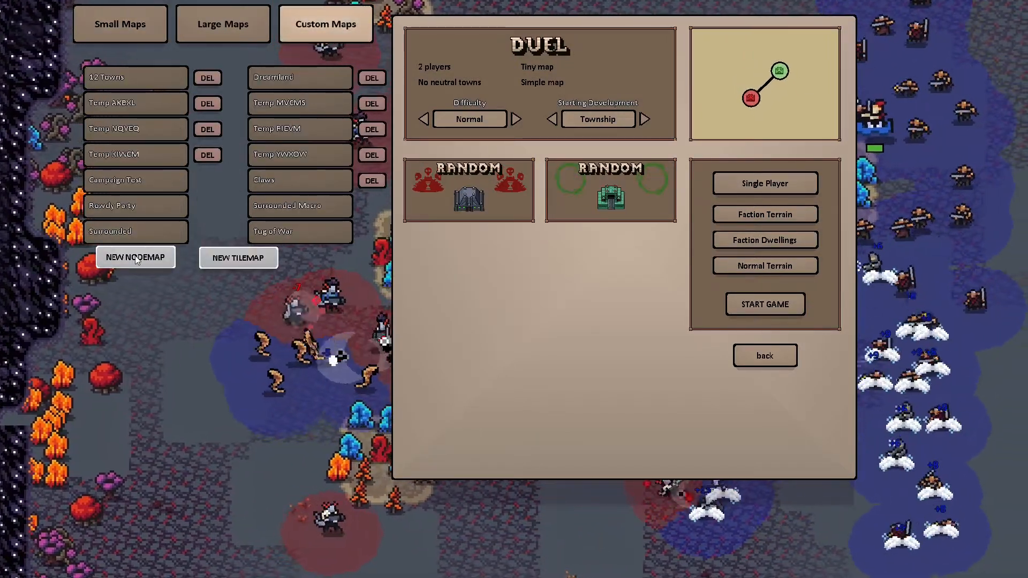
click(135, 257)
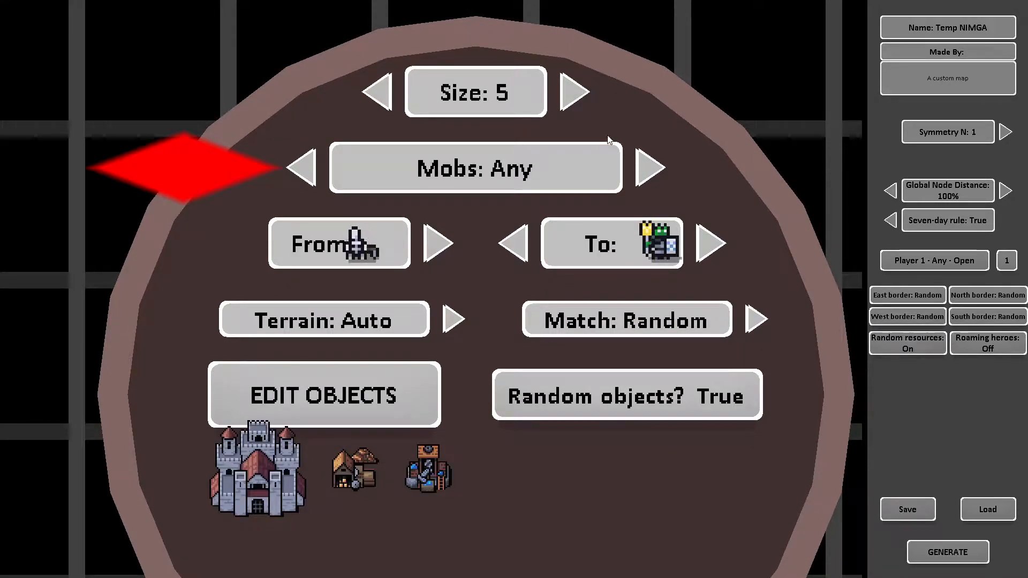
Cycle the first node's From/To and Match settings to Auto, leaving terrain on Auto
click(652, 168)
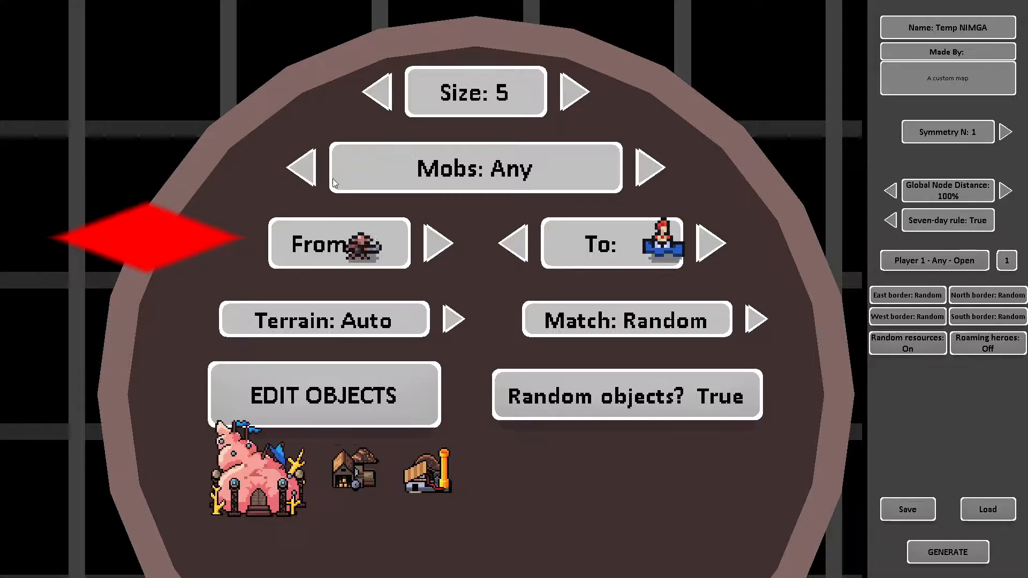
click(712, 243)
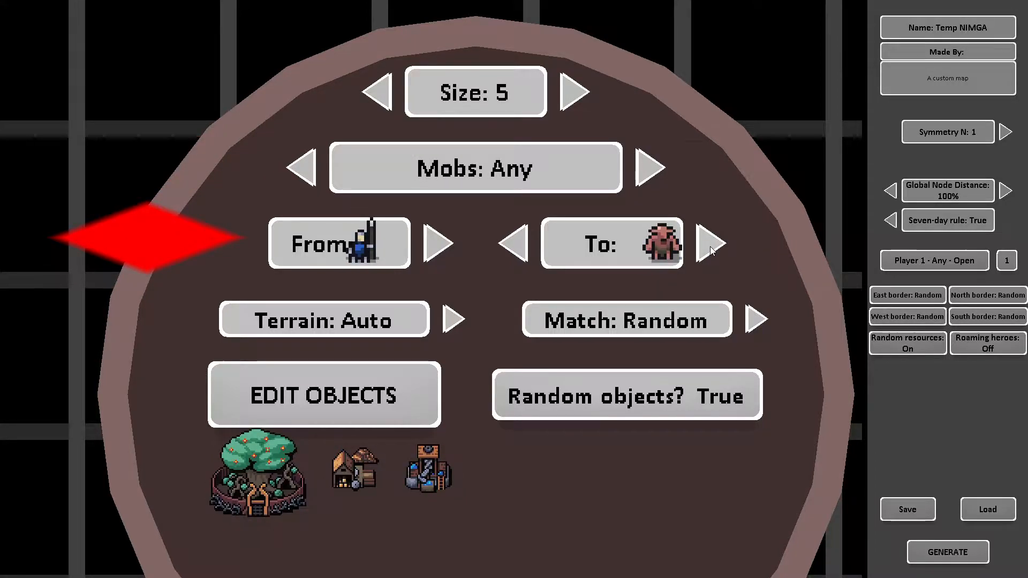
click(516, 243)
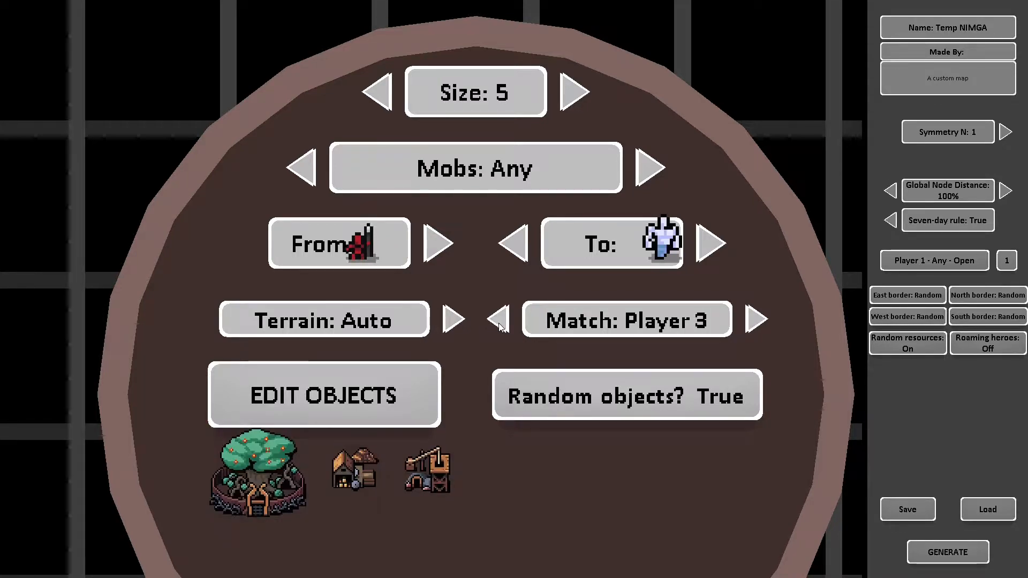
click(500, 319)
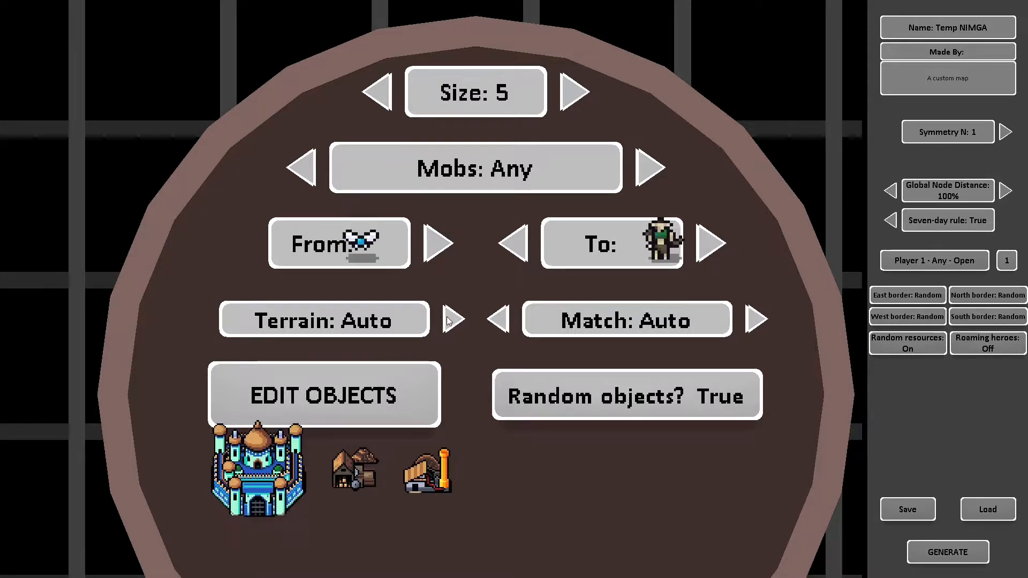
click(454, 320)
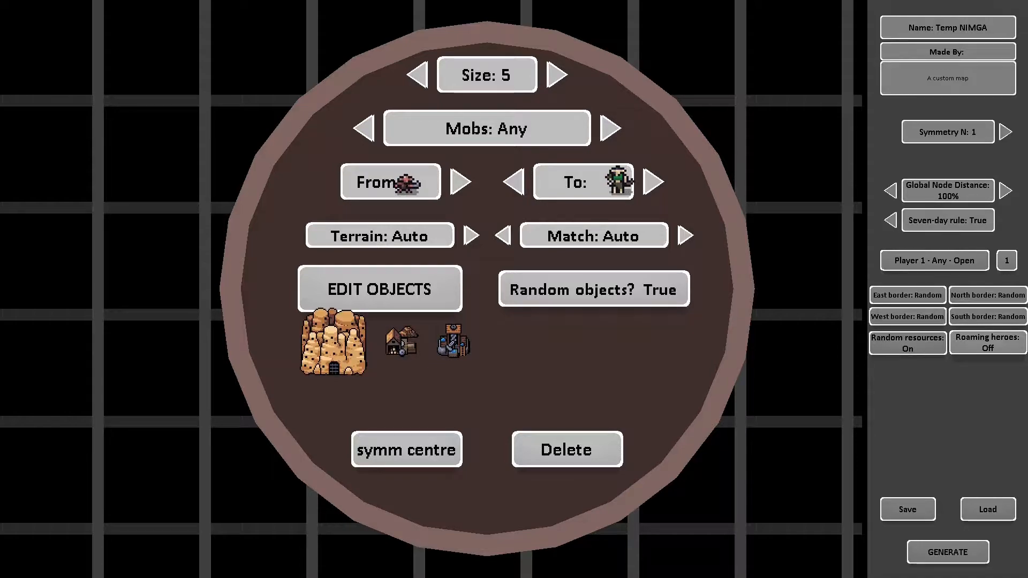
Cycle the node's matched player through Player 1 onward until it reads Random
click(686, 236)
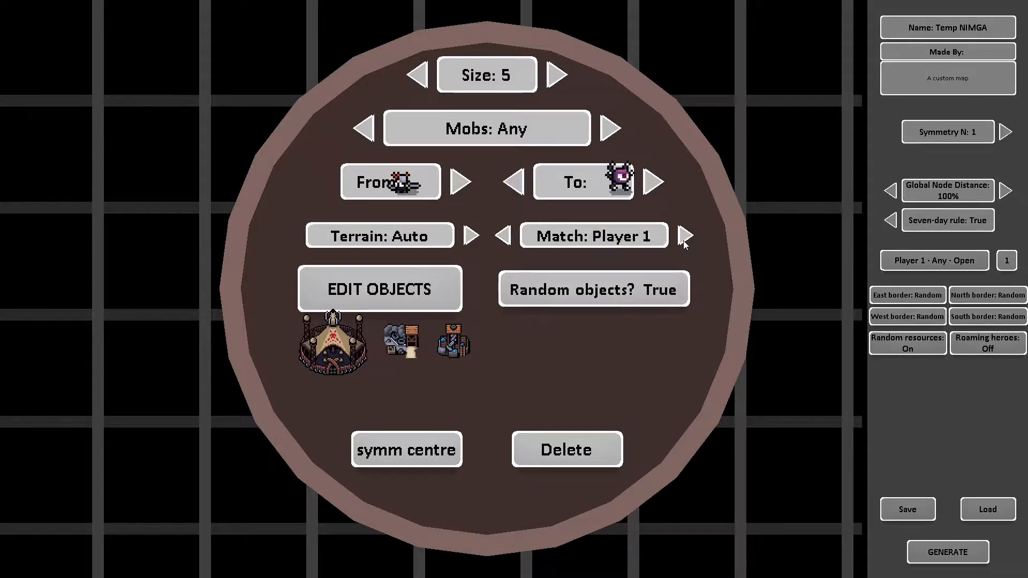
click(685, 235)
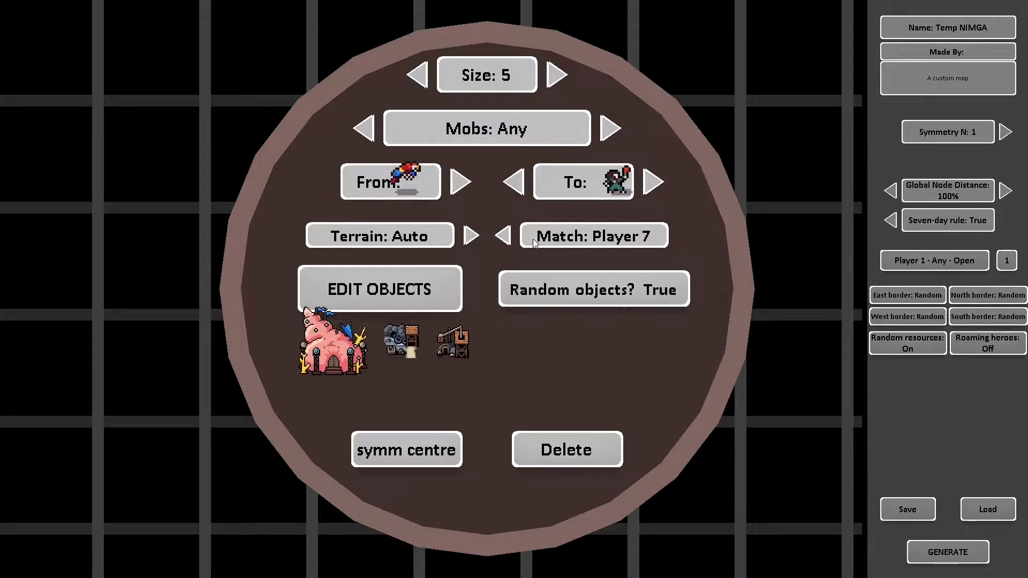
click(501, 235)
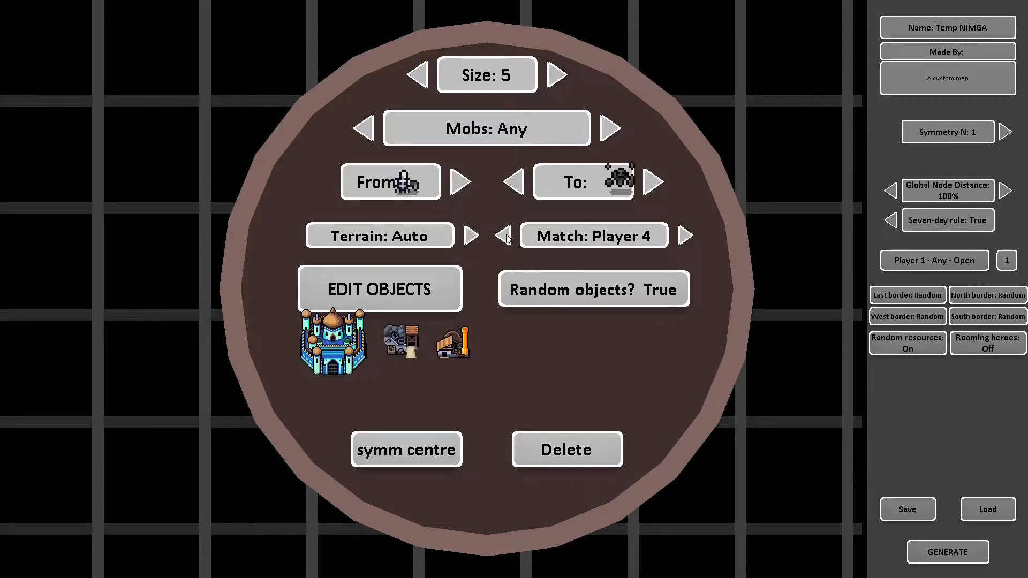
click(503, 236)
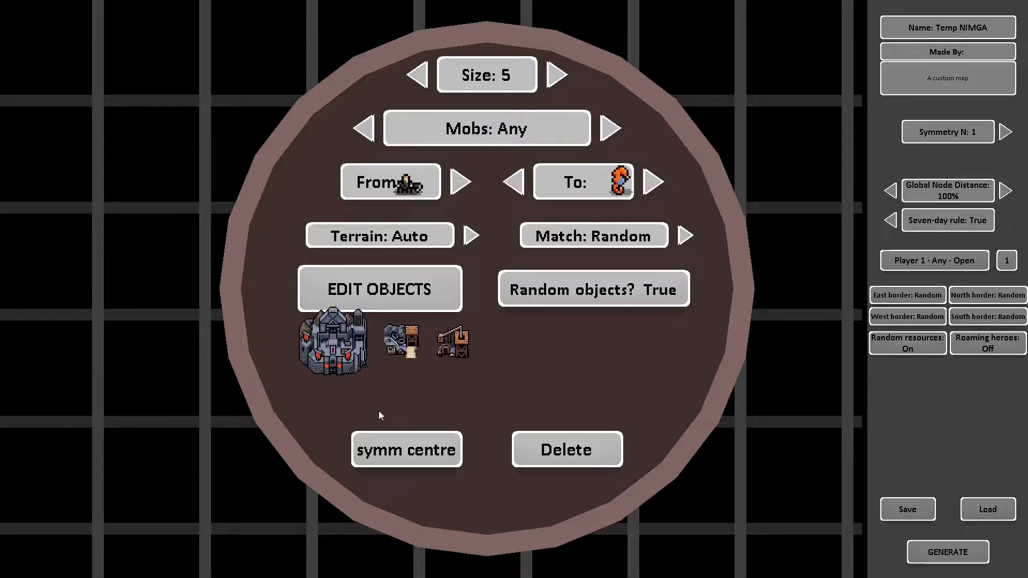
Toggle random objects off and back to True, then go to the node's object list
click(592, 288)
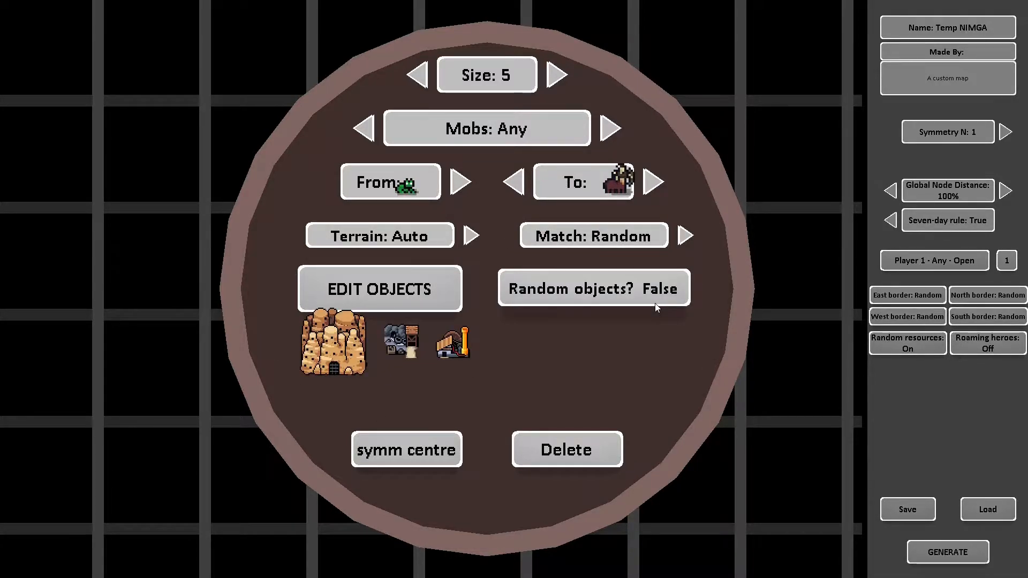
click(592, 288)
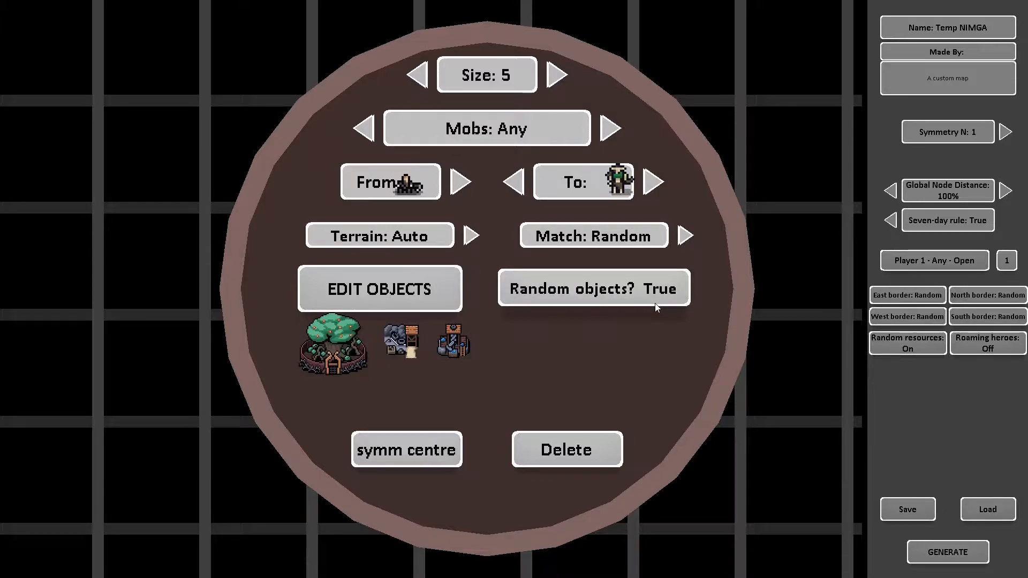
click(379, 288)
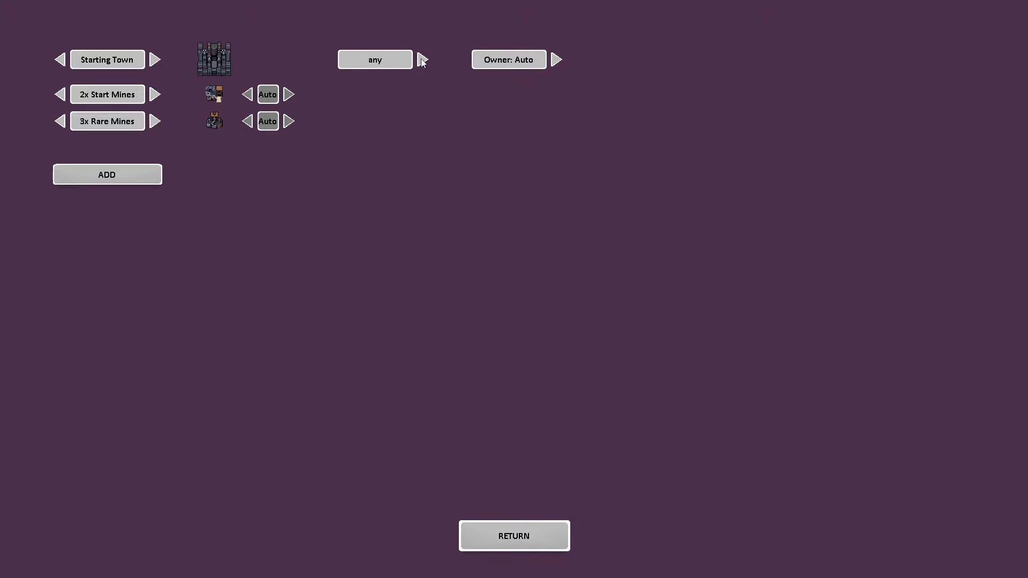
Cycle the starting town faction through Arcane and Lament, then reset it to any
click(422, 59)
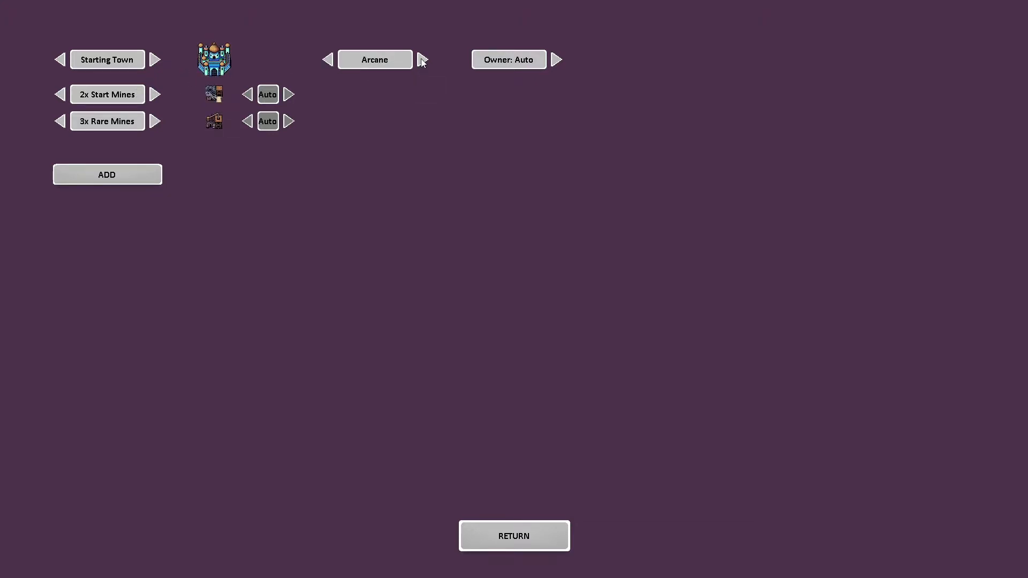
click(421, 60)
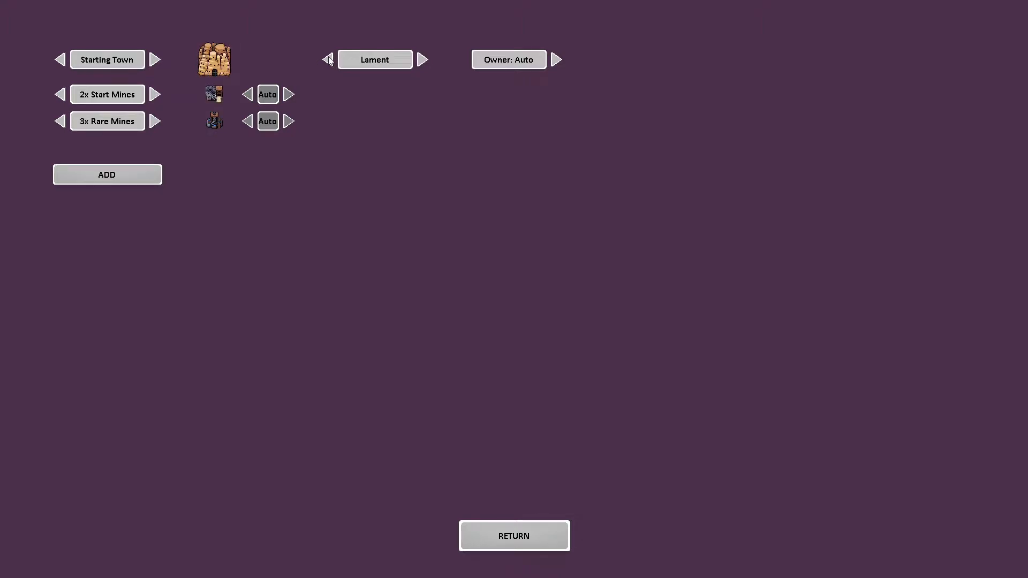
click(328, 59)
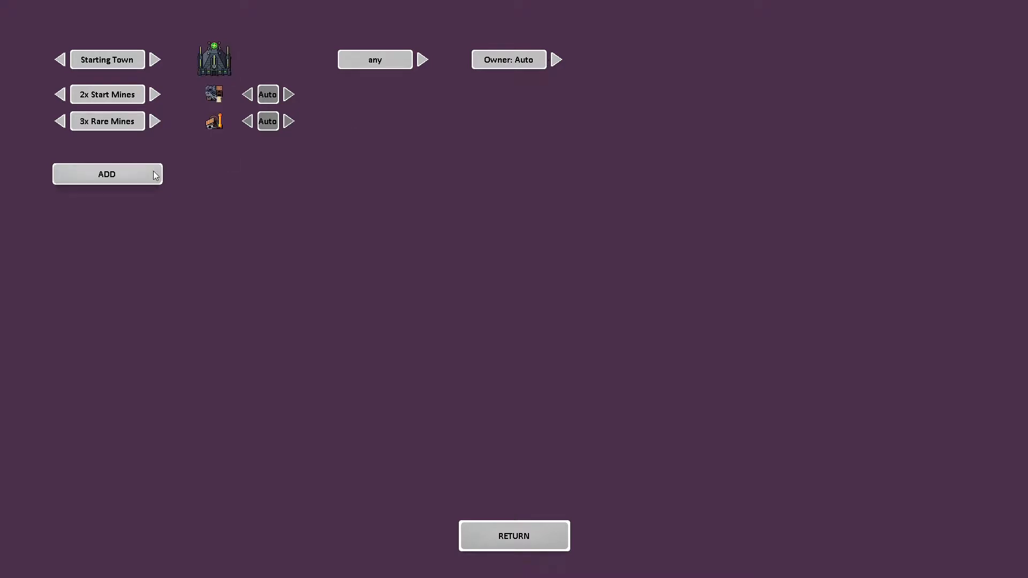
Add a new object, make it an Unowned Town and cycle its Free/Auto setting to Auto
click(107, 173)
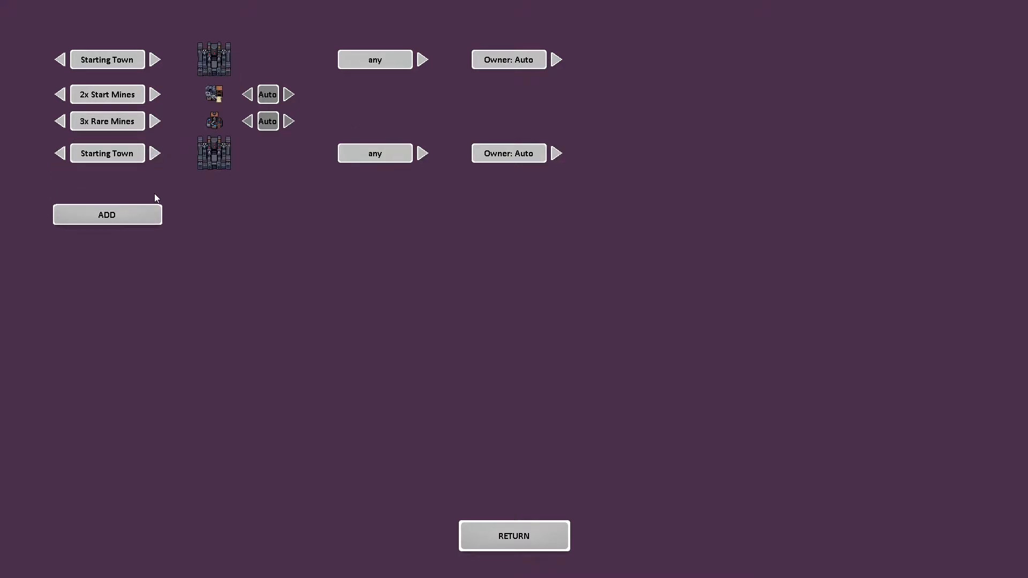
click(155, 153)
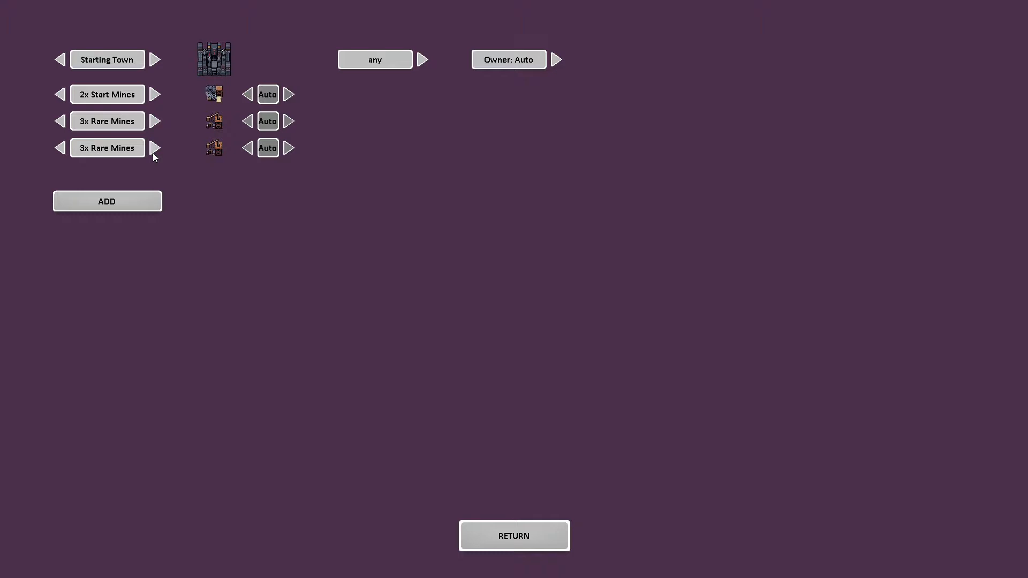
click(155, 148)
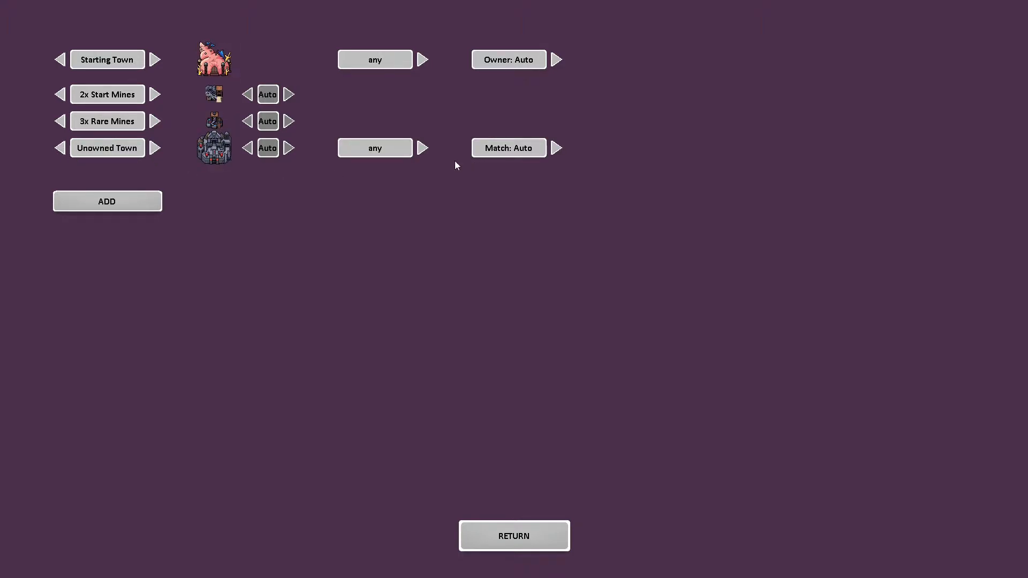
click(288, 148)
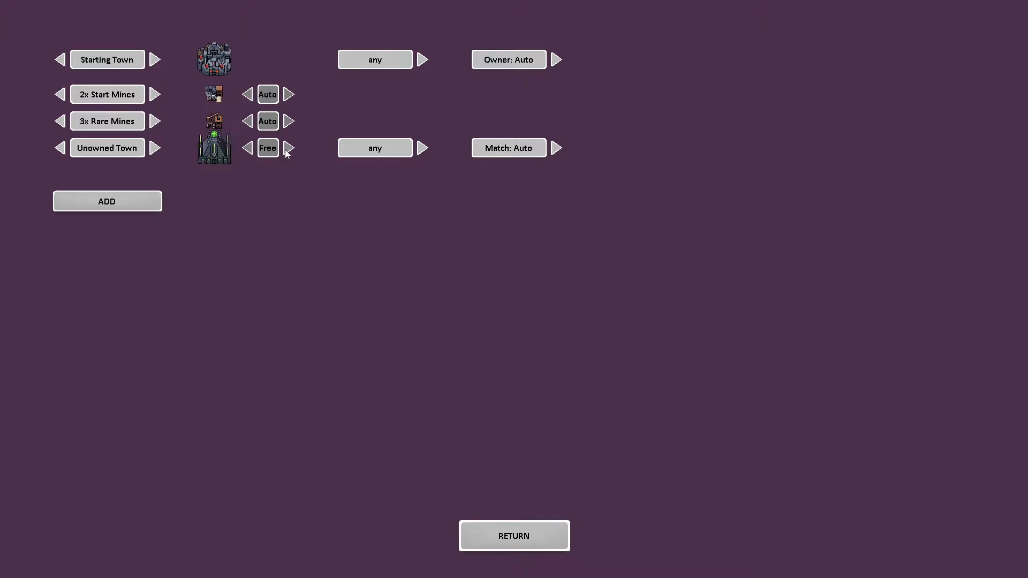
click(288, 148)
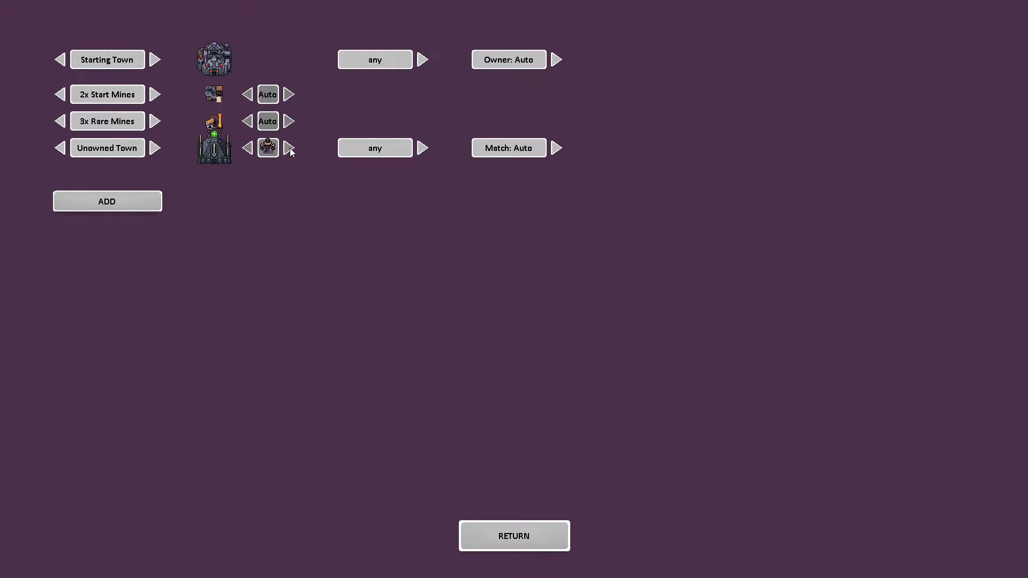
click(288, 148)
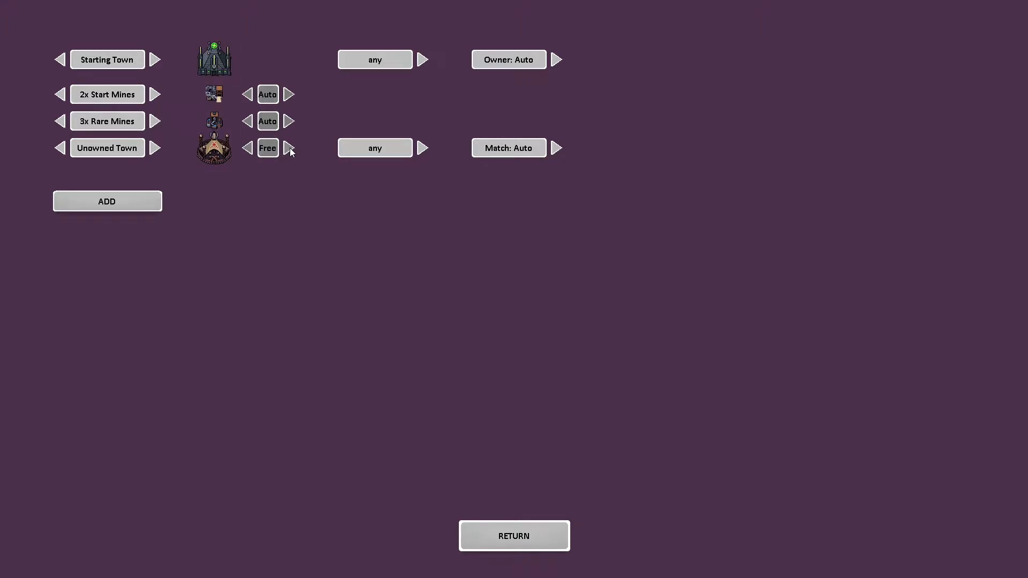
click(288, 148)
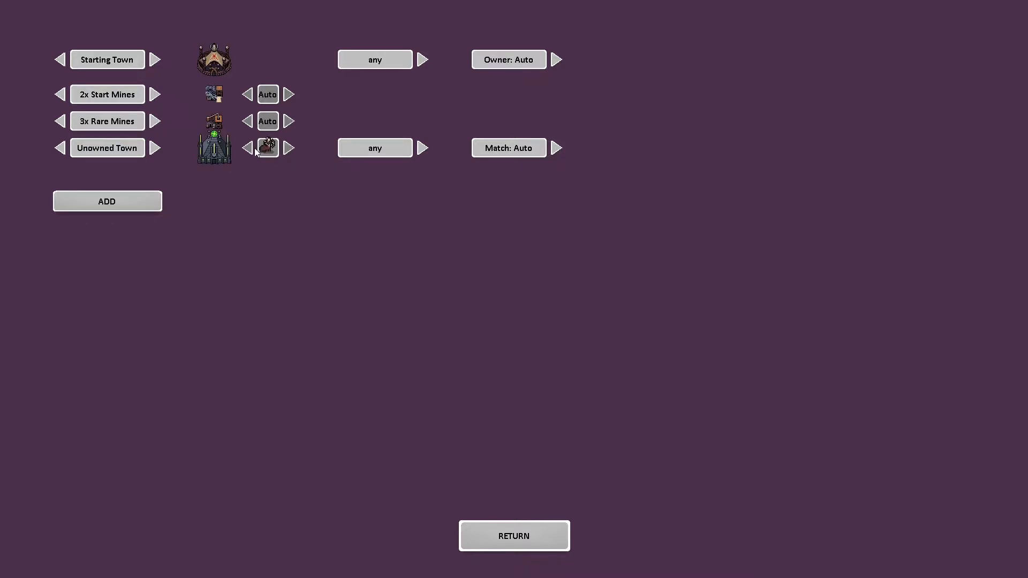
Add several more Starting Town rows to the node's objects
click(247, 148)
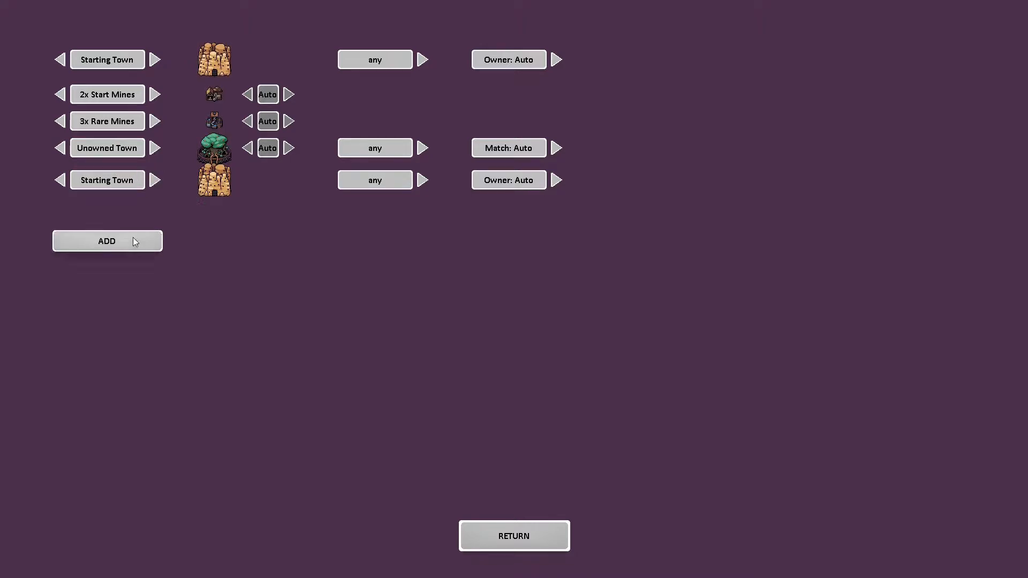
click(107, 240)
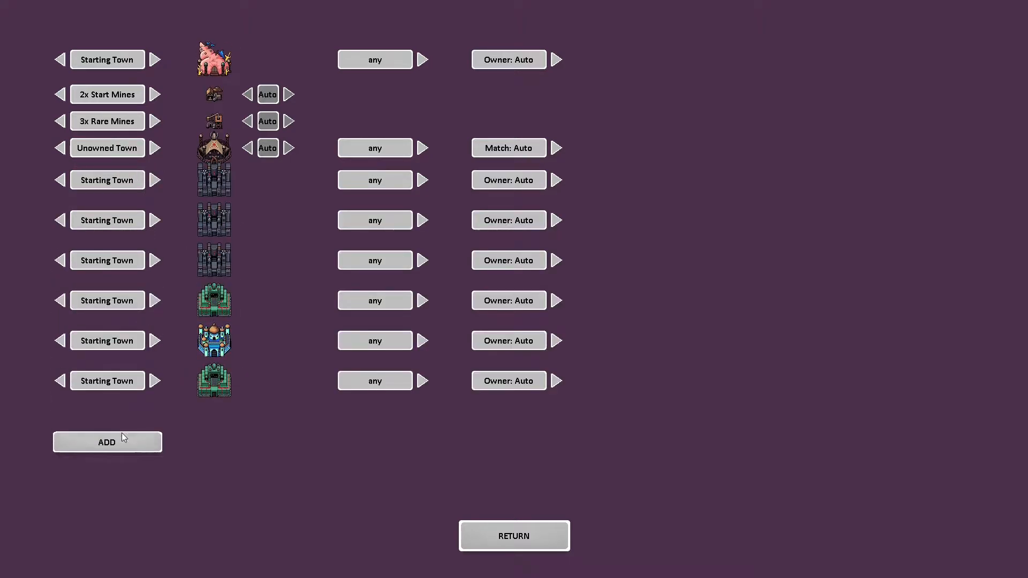
click(107, 442)
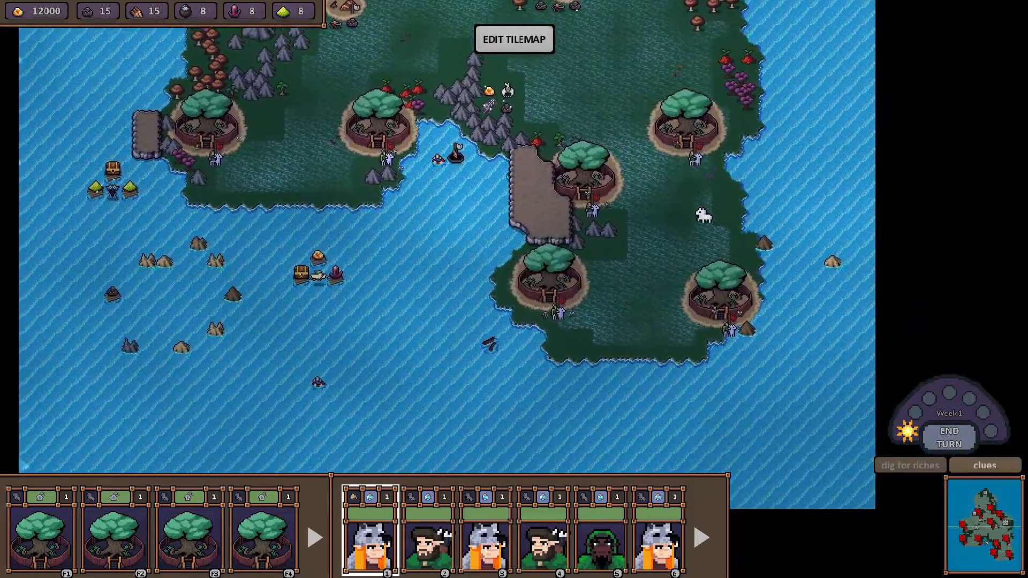
Remove the placeholder town entry so the node keeps only starting towns and mines
click(514, 40)
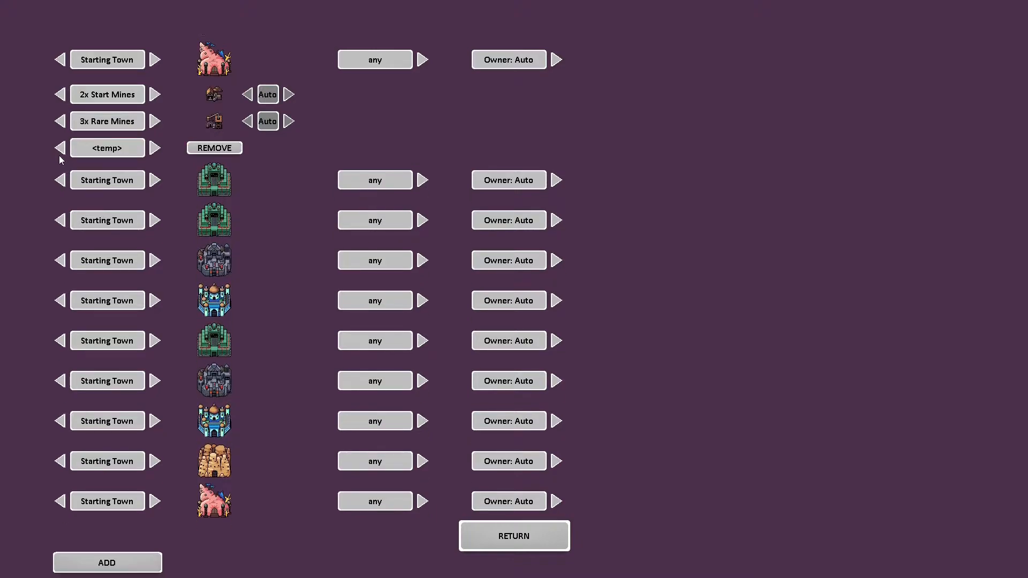
click(215, 147)
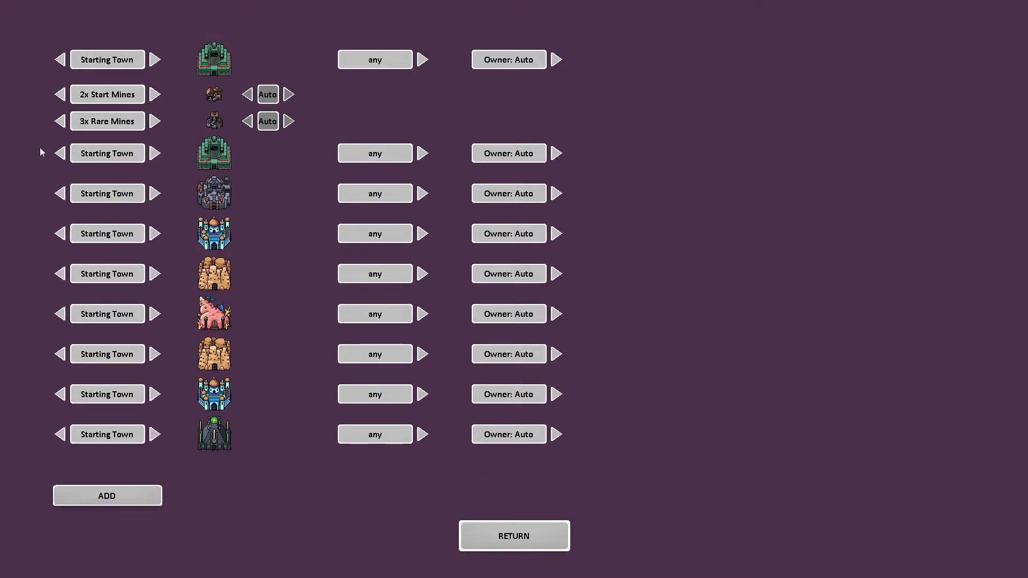
click(514, 535)
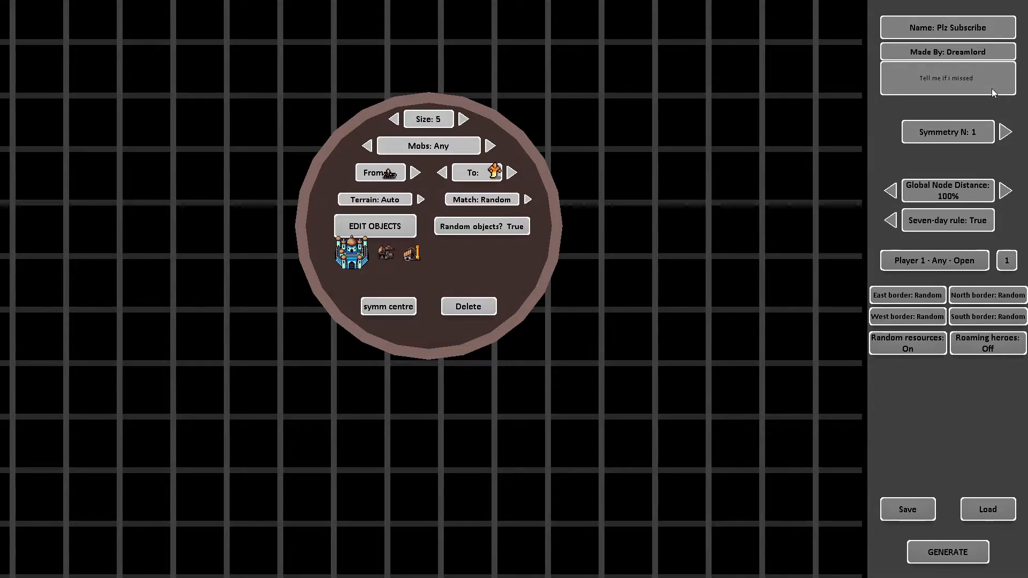
Finish the note with 'something', turn roaming heroes on and cycle the west border
text(something)
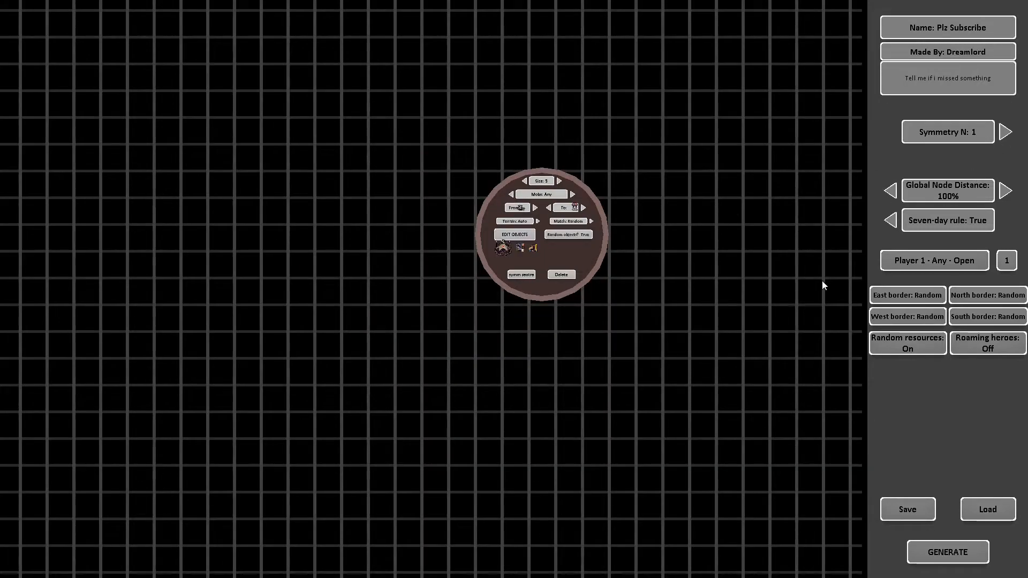
click(907, 343)
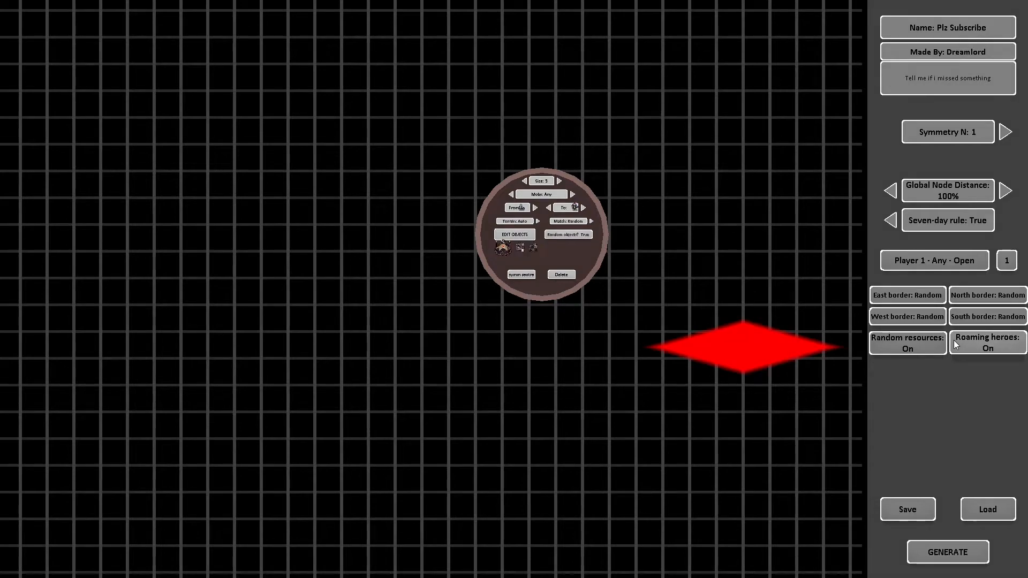
click(907, 316)
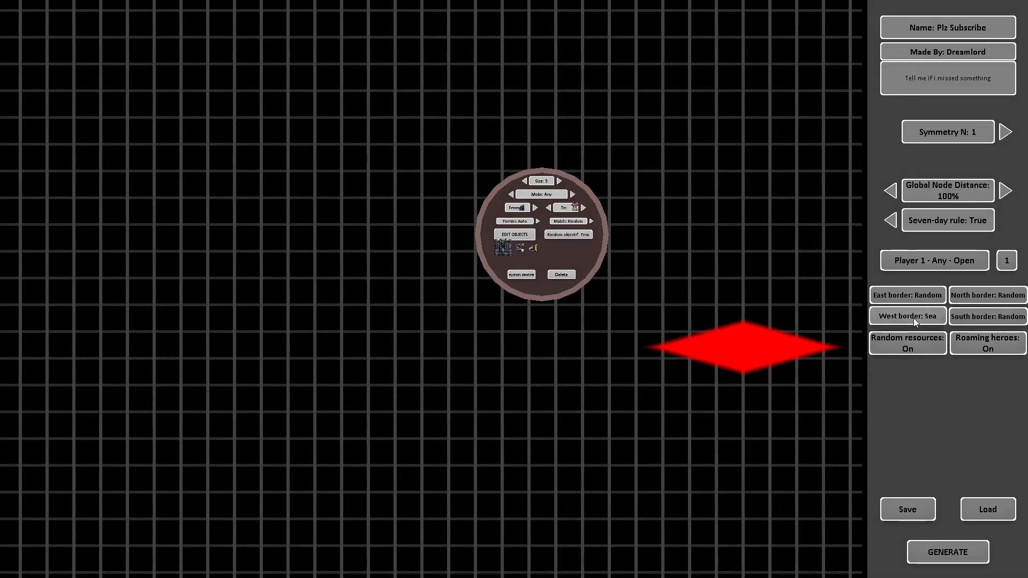
click(907, 316)
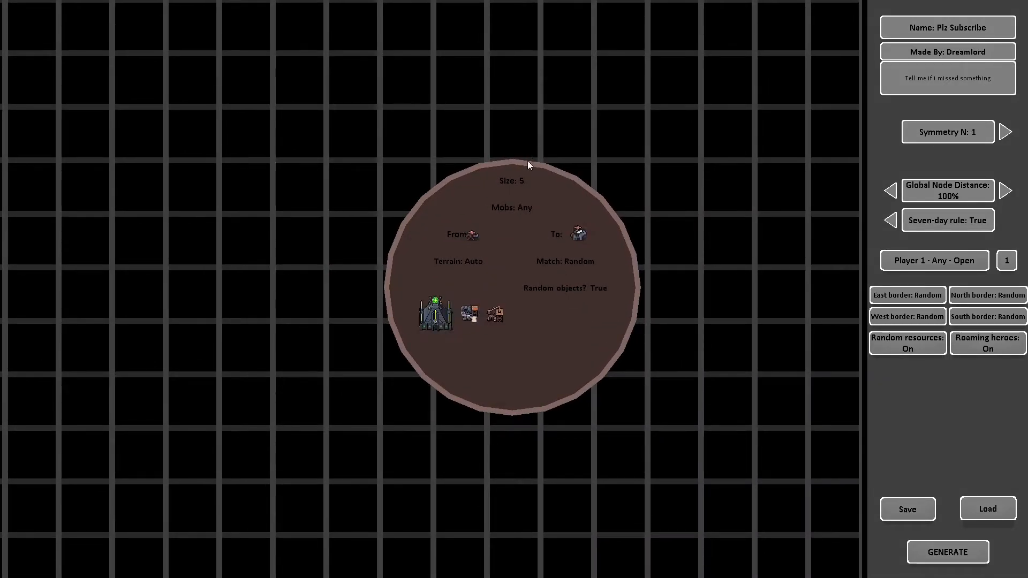
Add a node, raise its size to 7, join it and set the link guard to Empty
click(512, 296)
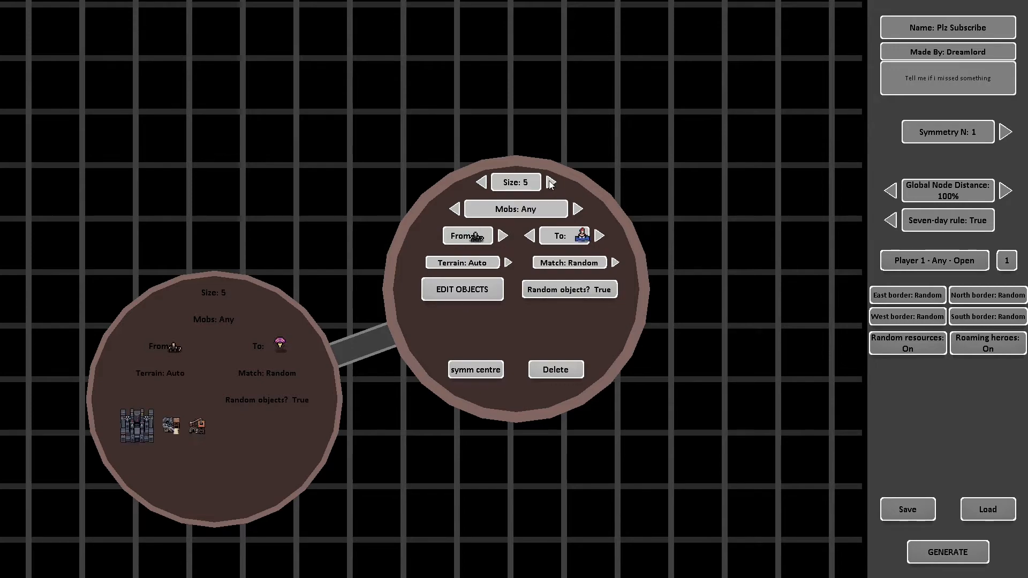
click(552, 182)
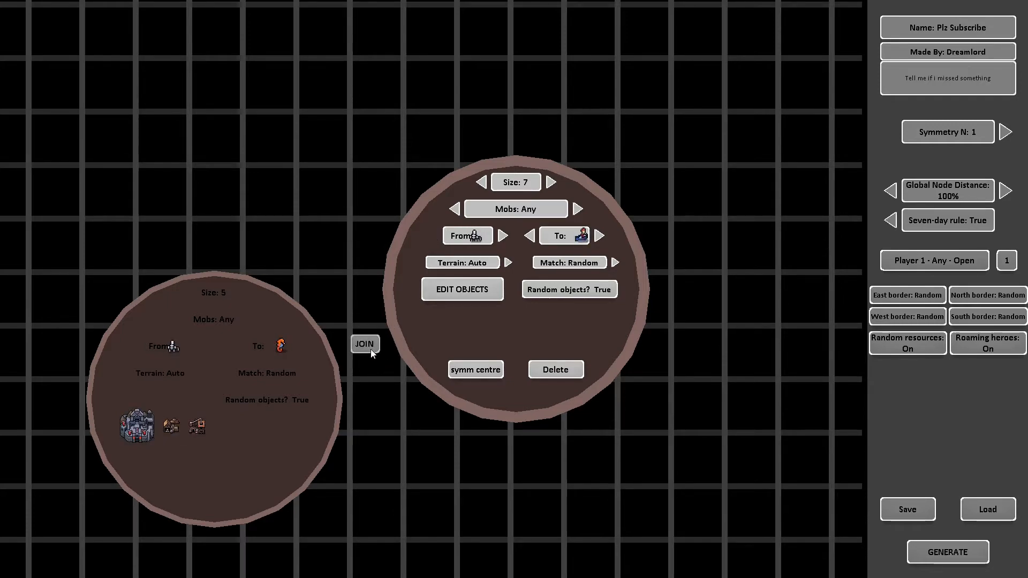
click(364, 343)
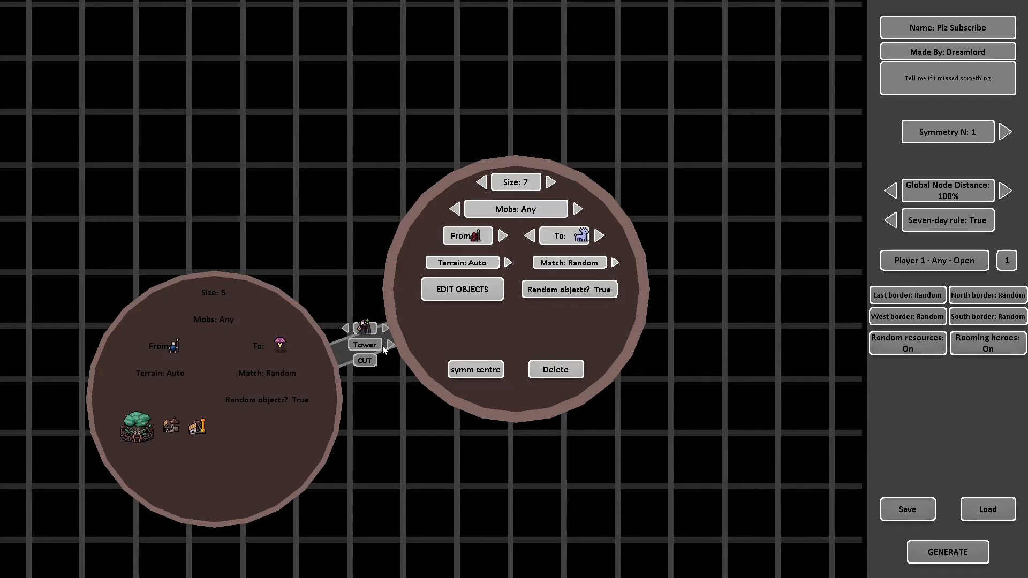
click(389, 343)
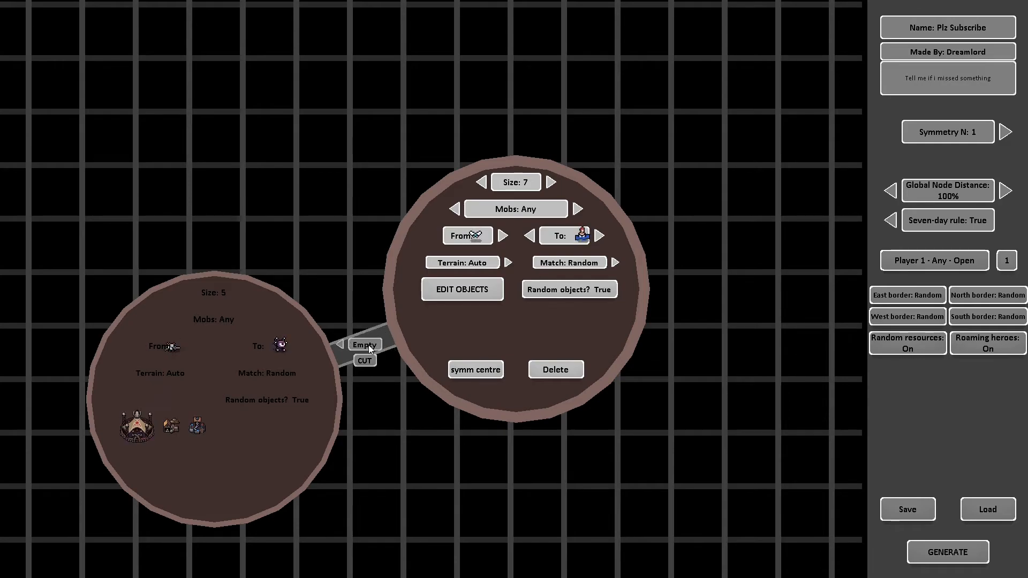
click(364, 345)
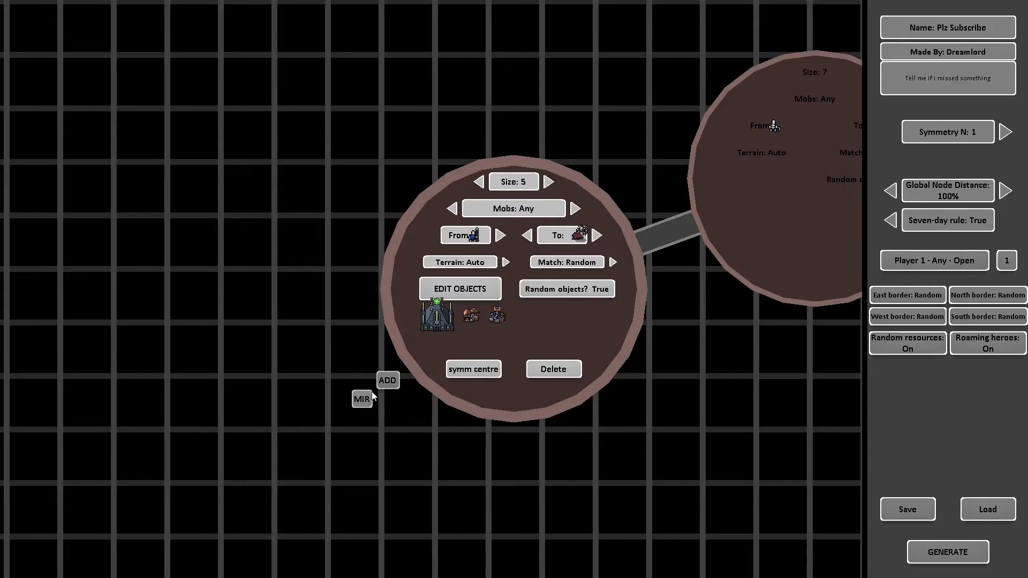
Add a third node beside it to complete the connected chain
click(459, 288)
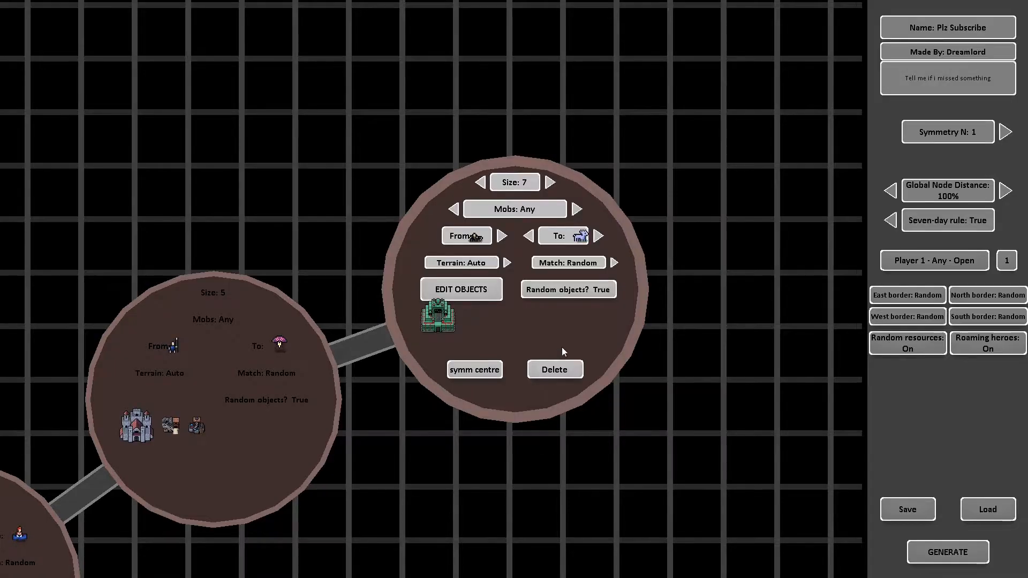
click(460, 289)
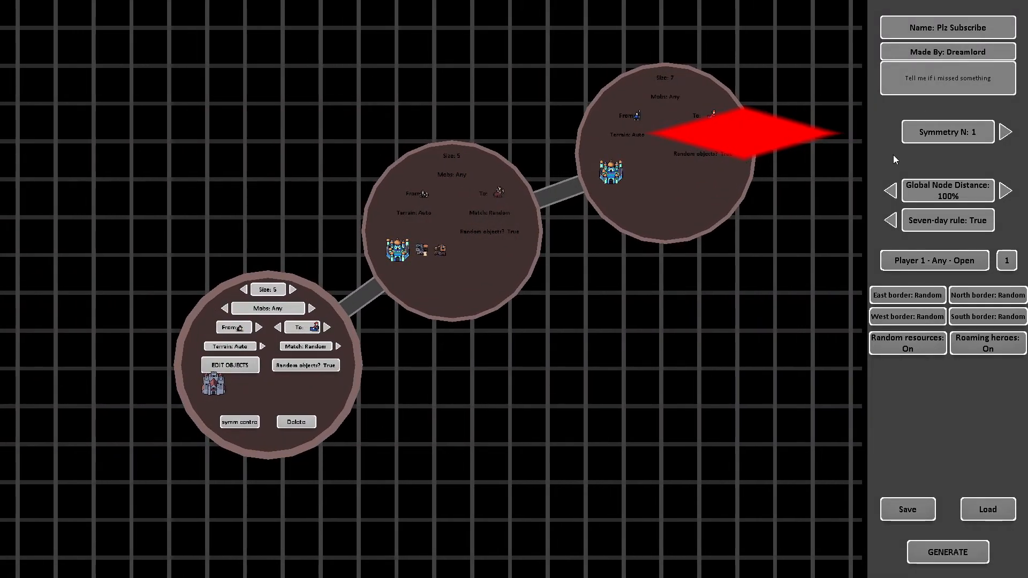
Raise Symmetry N to 3 so the chain is mirrored for Players 1–3
click(1005, 131)
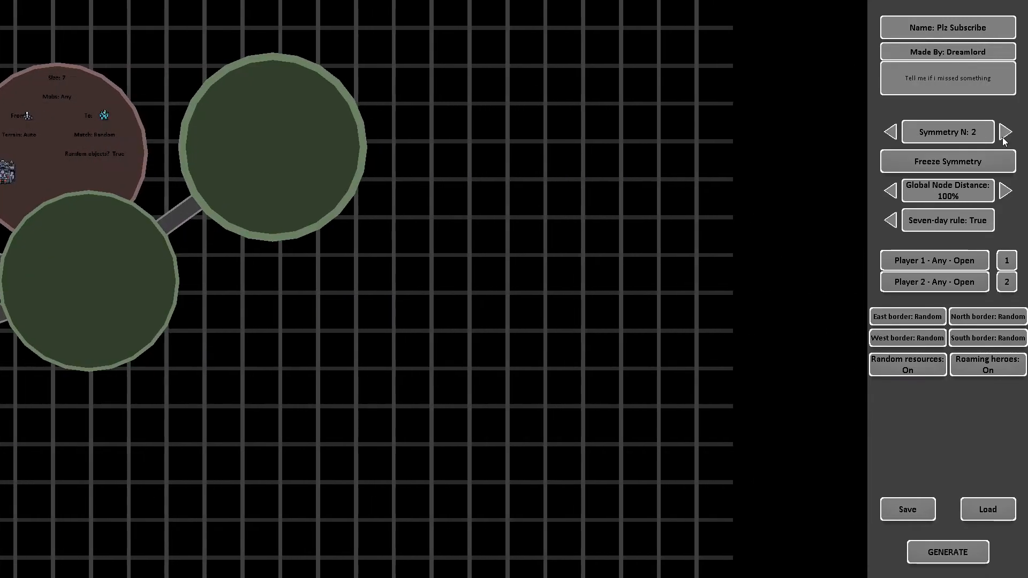
click(1006, 132)
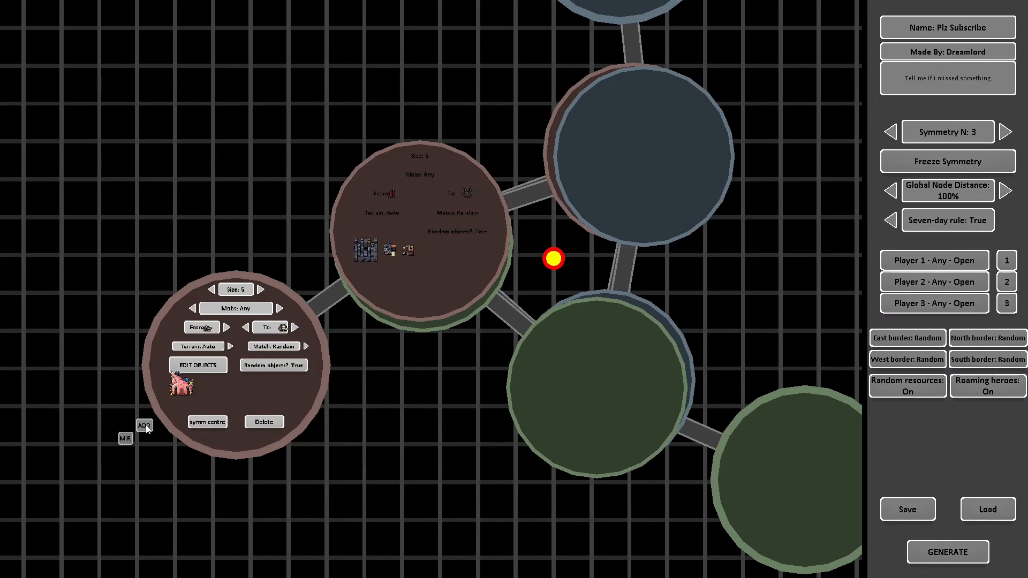
scroll(up, 3)
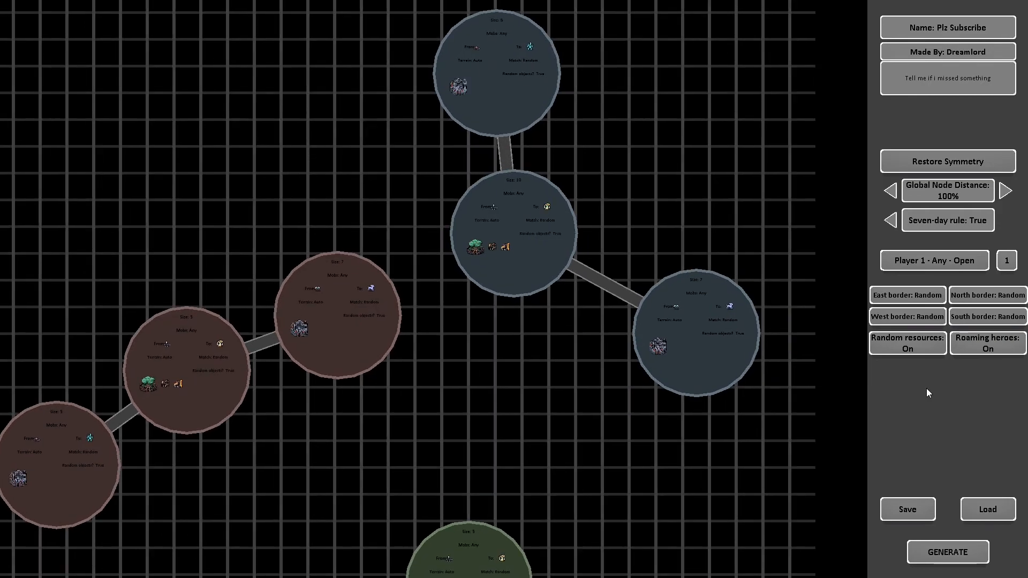
Restore the three-way symmetry and generate the world map, producing several terrain regions around a central island
click(946, 160)
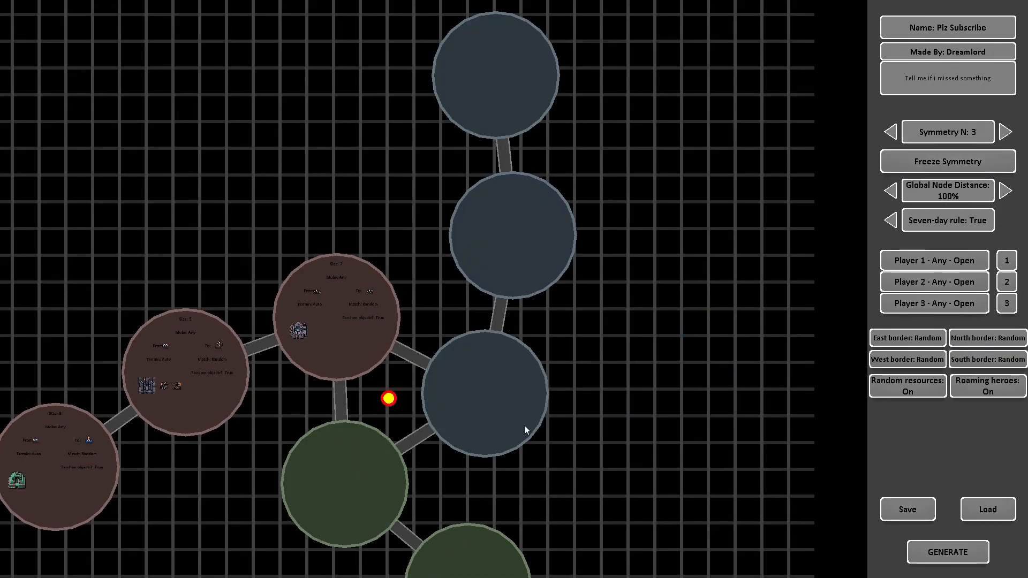
click(946, 552)
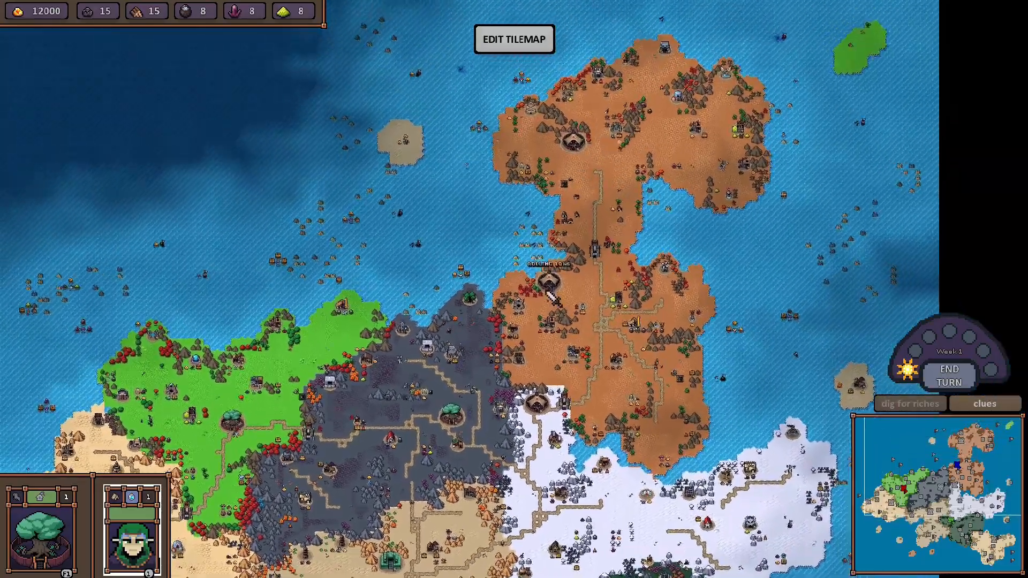
scroll(down, 3)
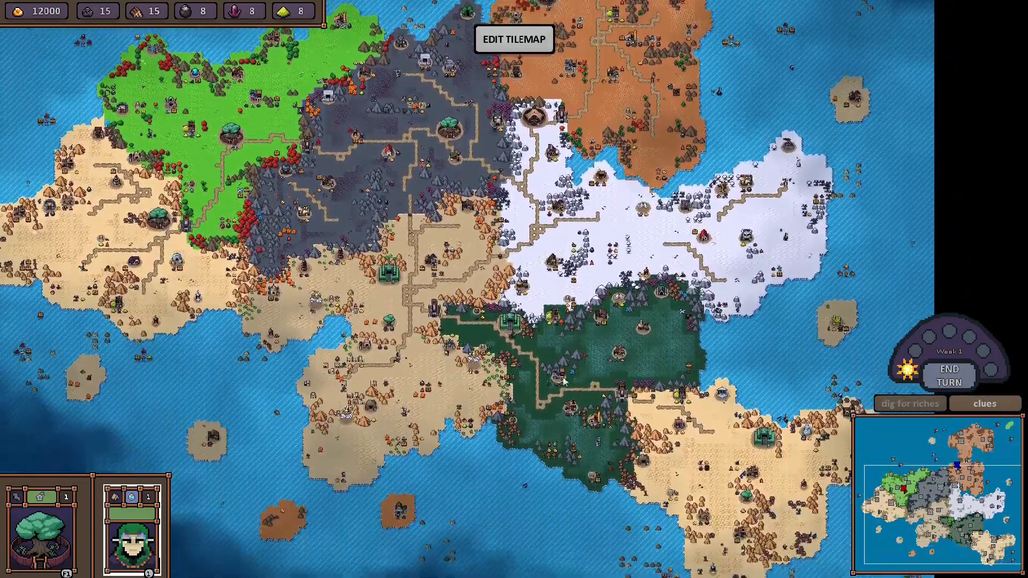